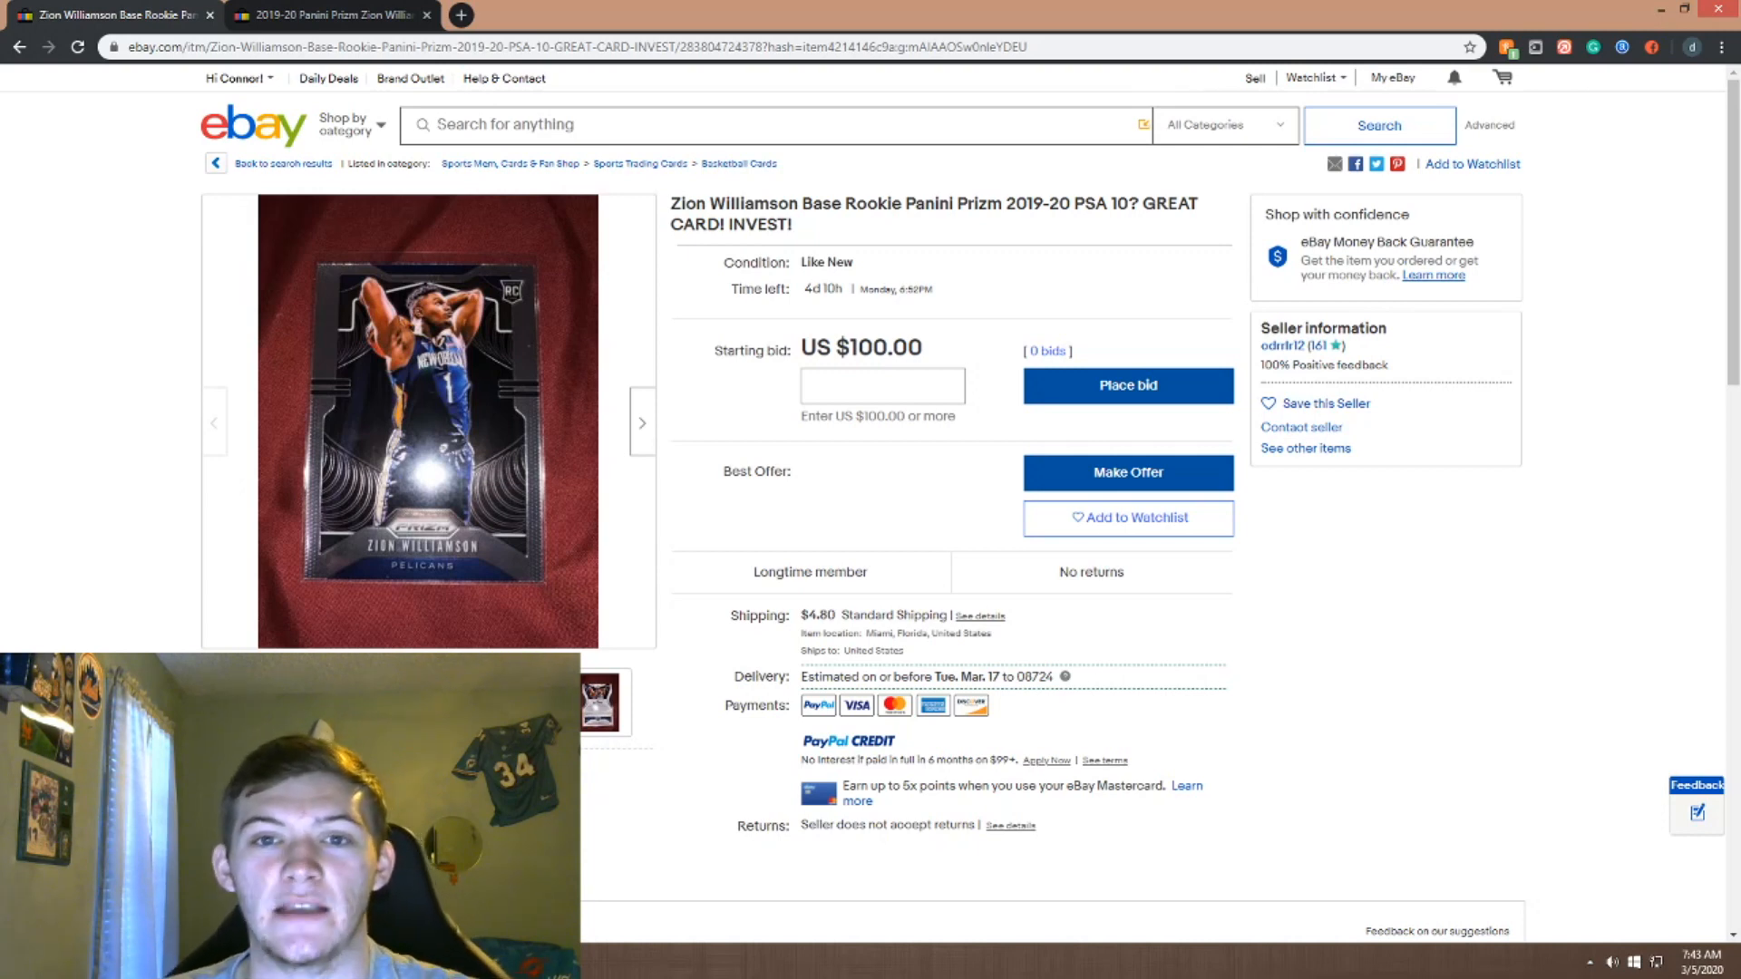
pyautogui.moveTo(453, 260)
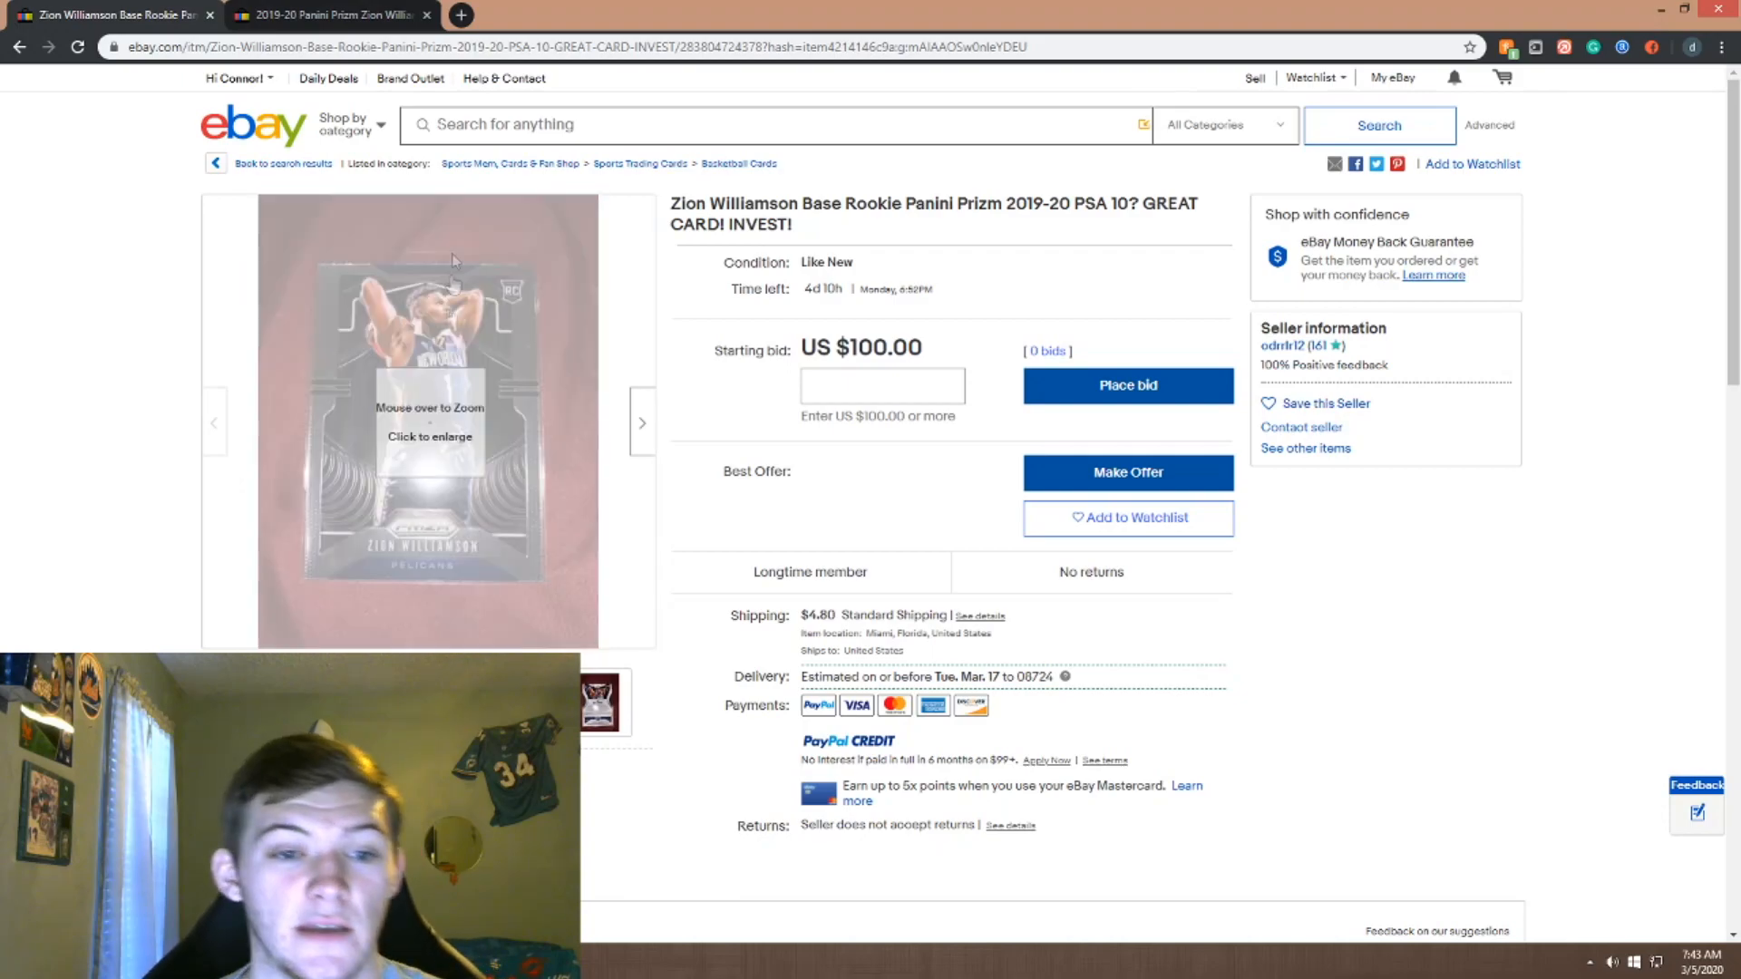
pyautogui.moveTo(451, 253)
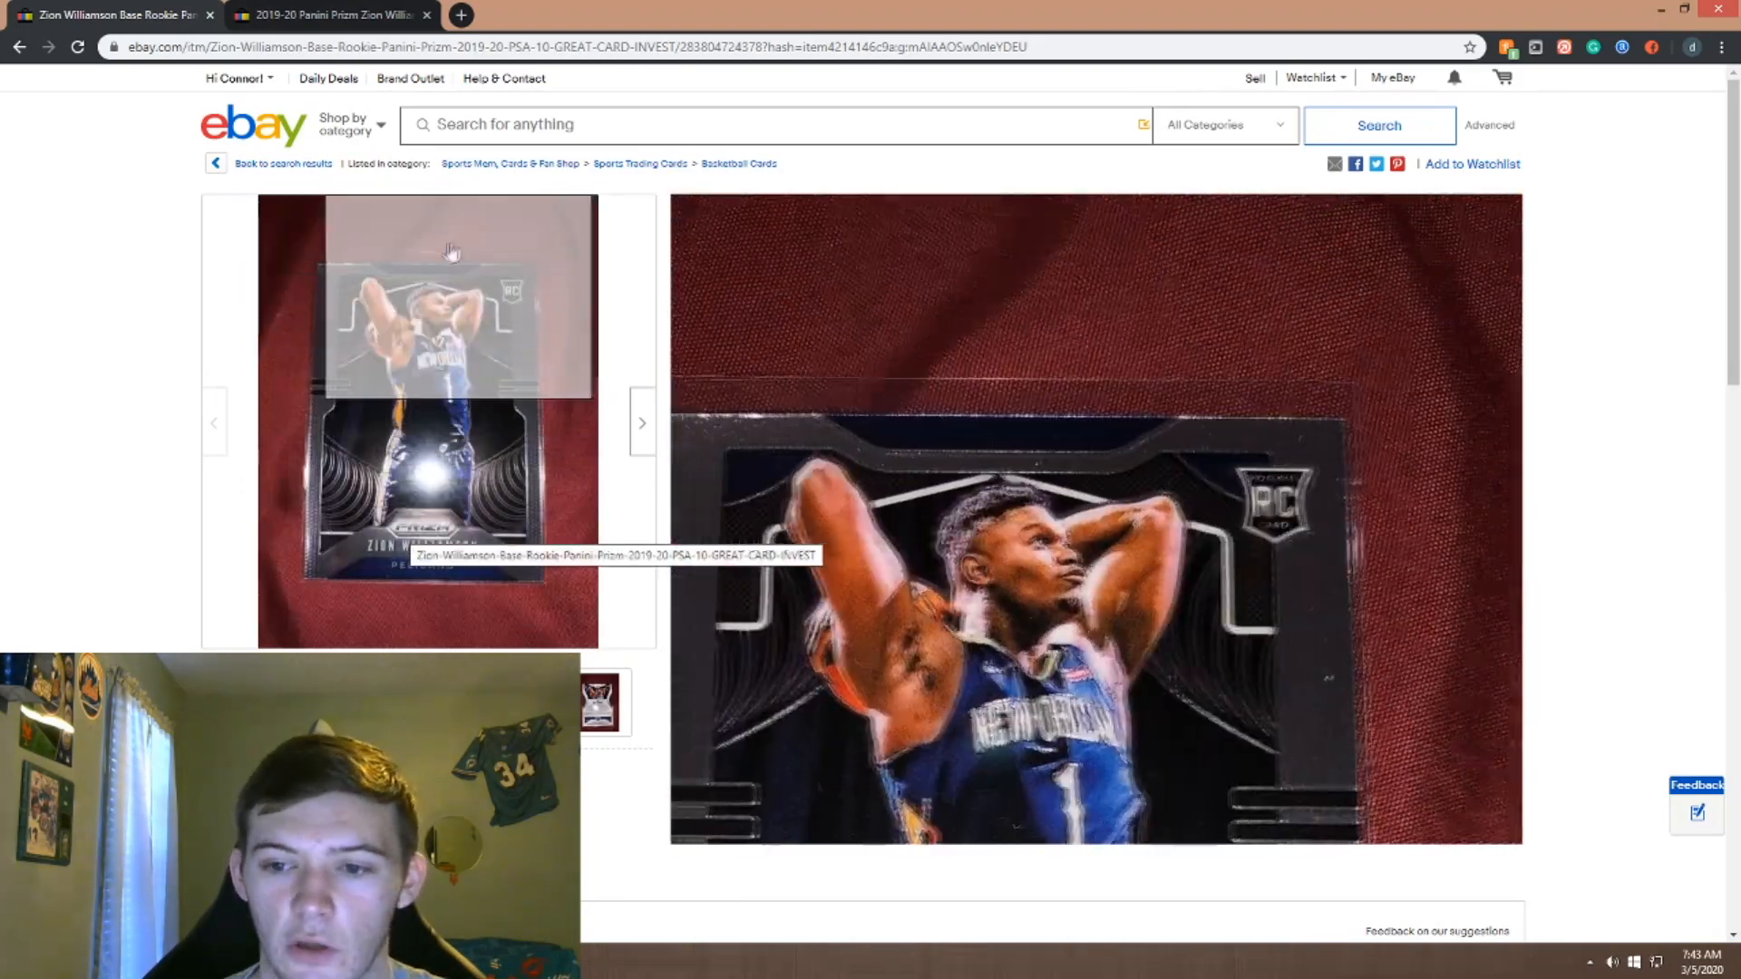
pyautogui.moveTo(399, 327)
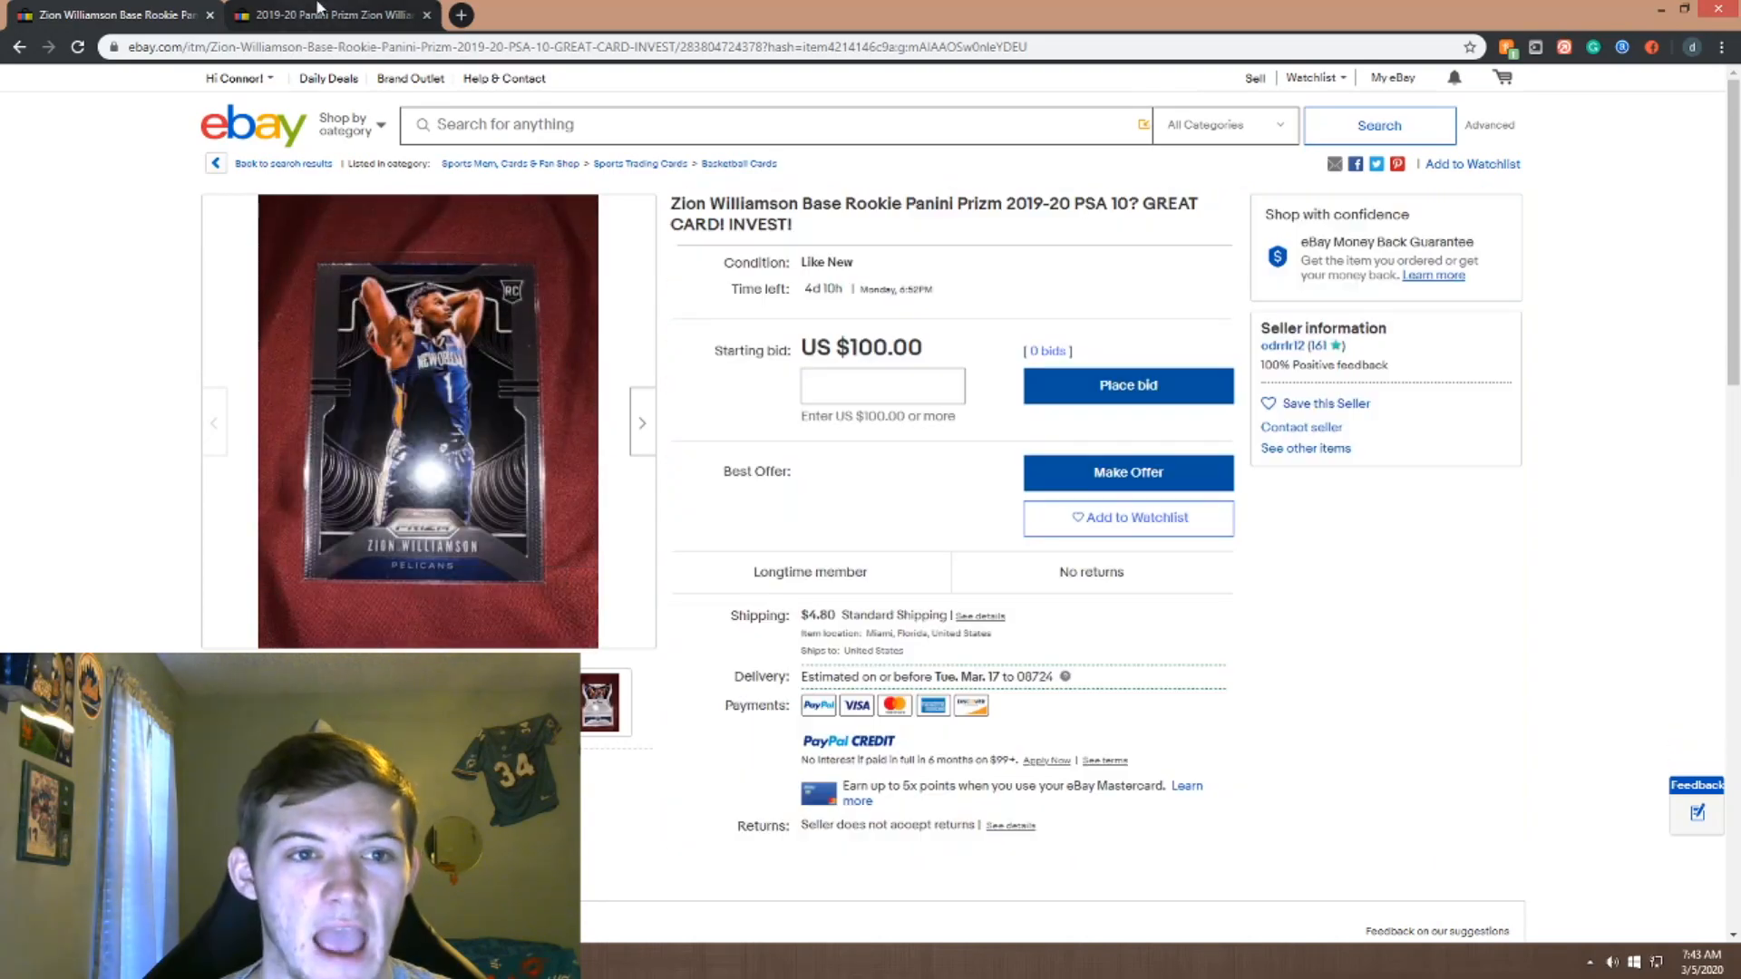
# View the silver Prizm PSA 10 listing at its $860 bid, then return to search results
pyautogui.click(328, 15)
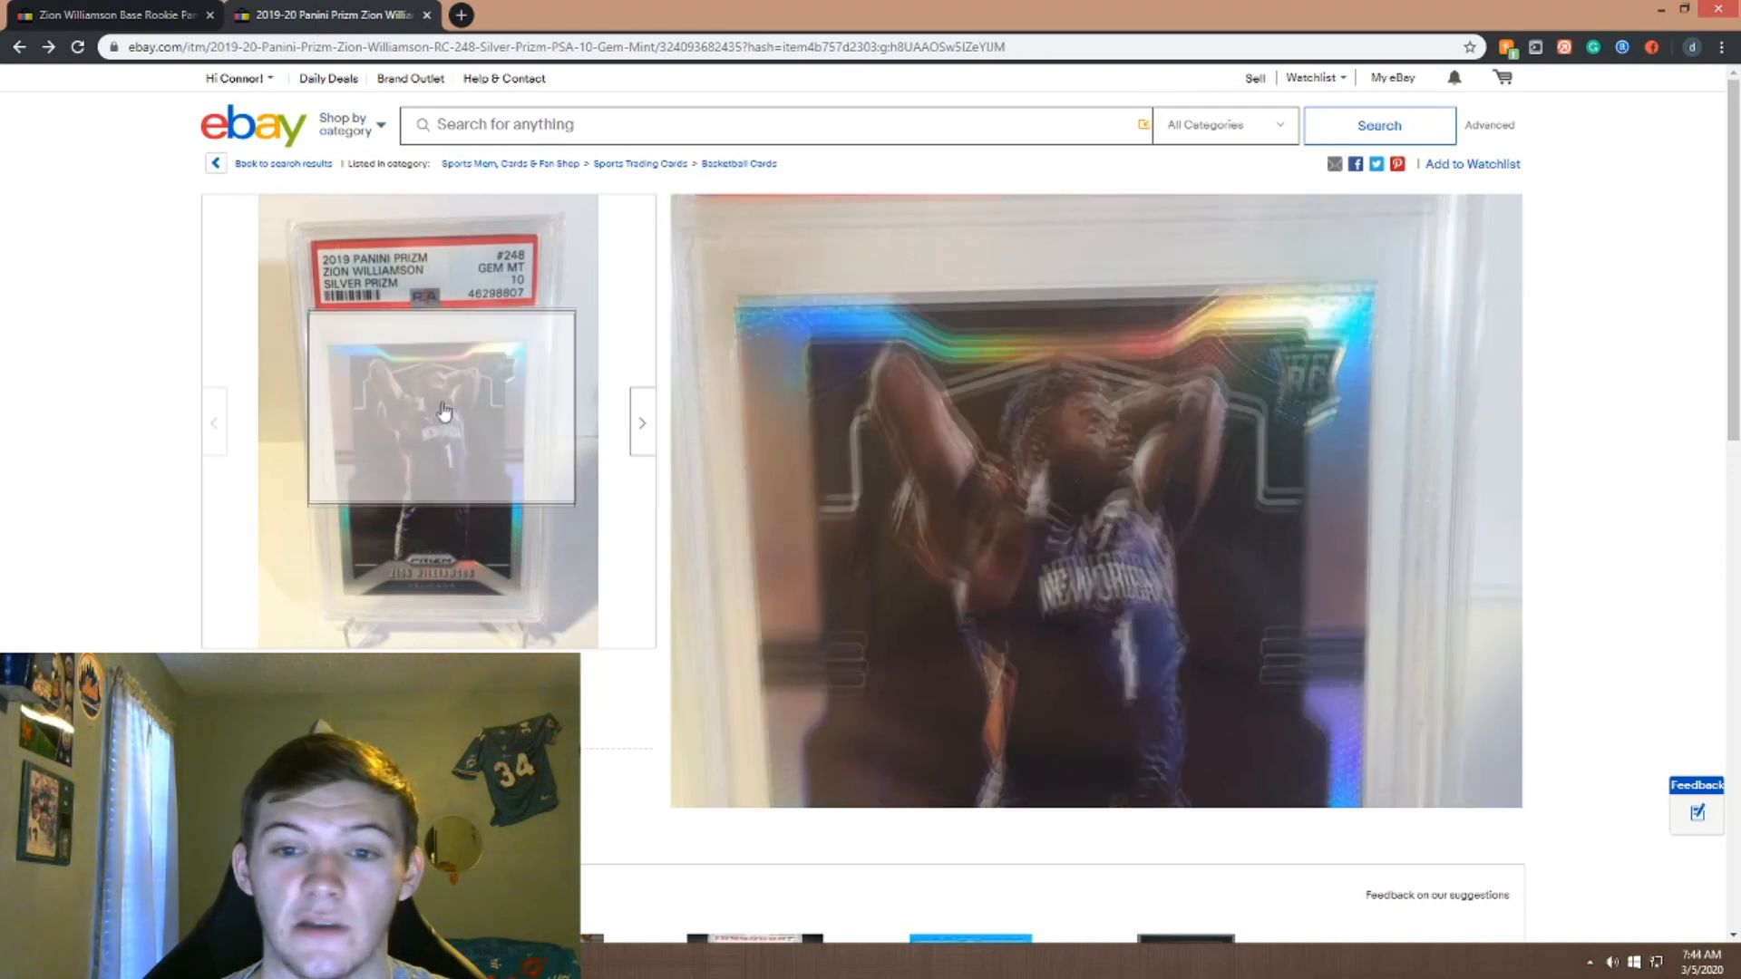
pyautogui.moveTo(414, 382)
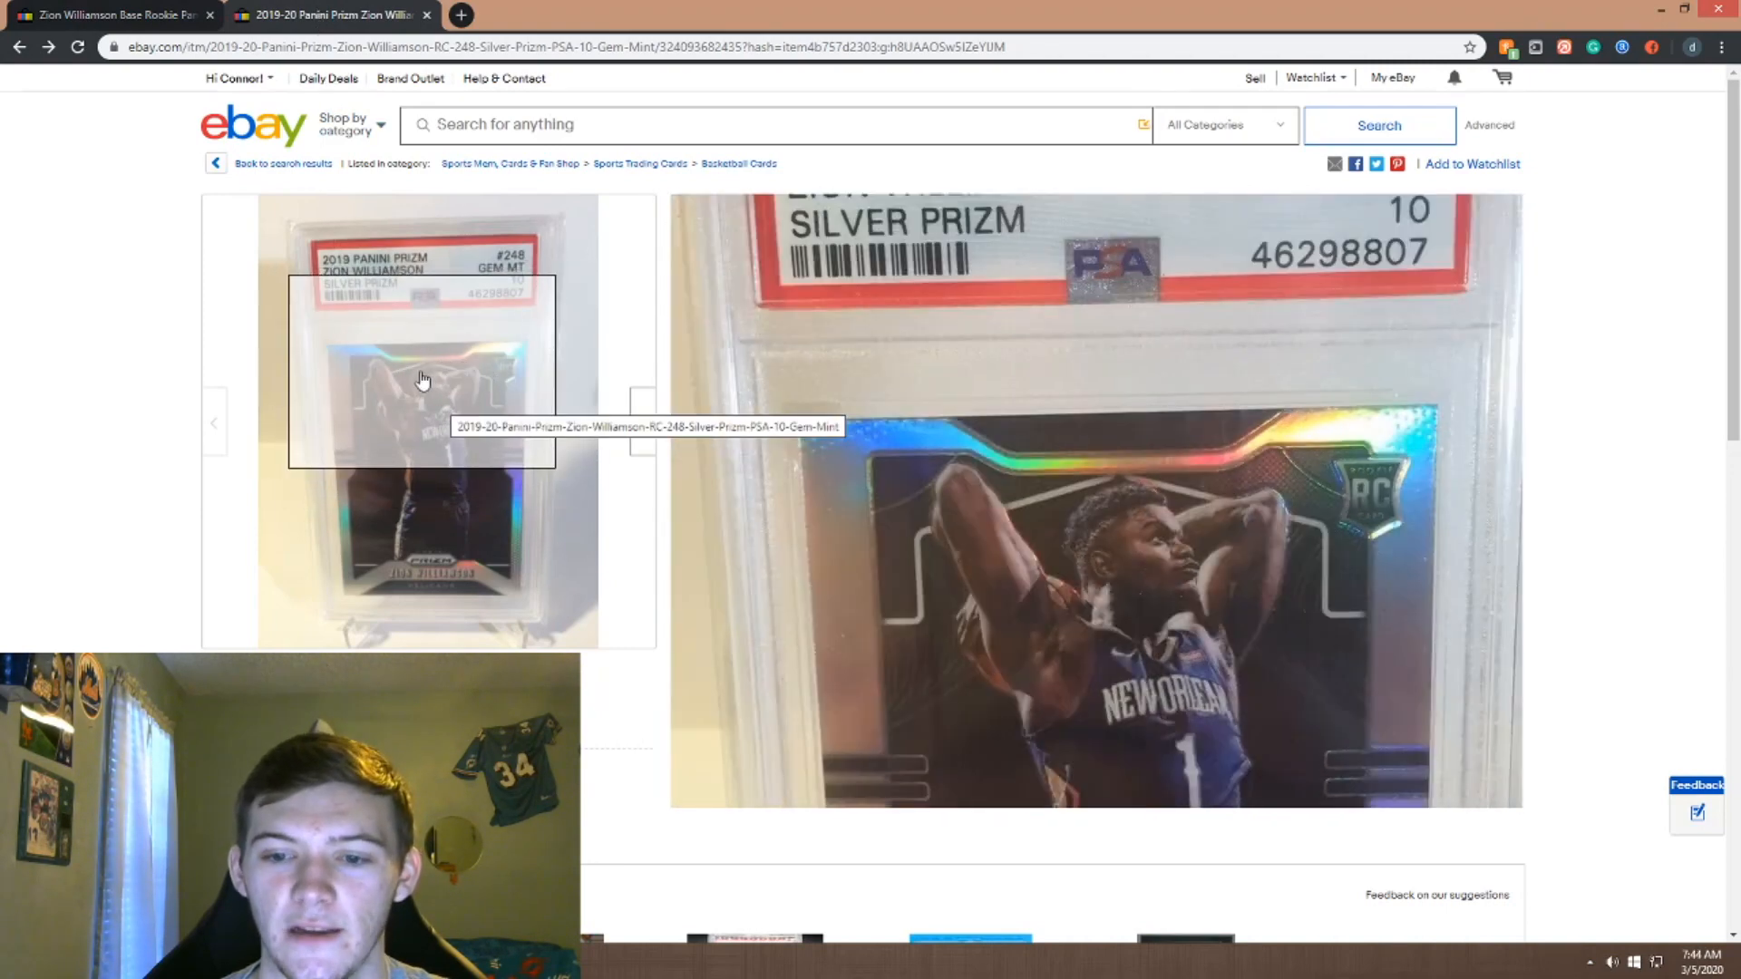
pyautogui.moveTo(466, 511)
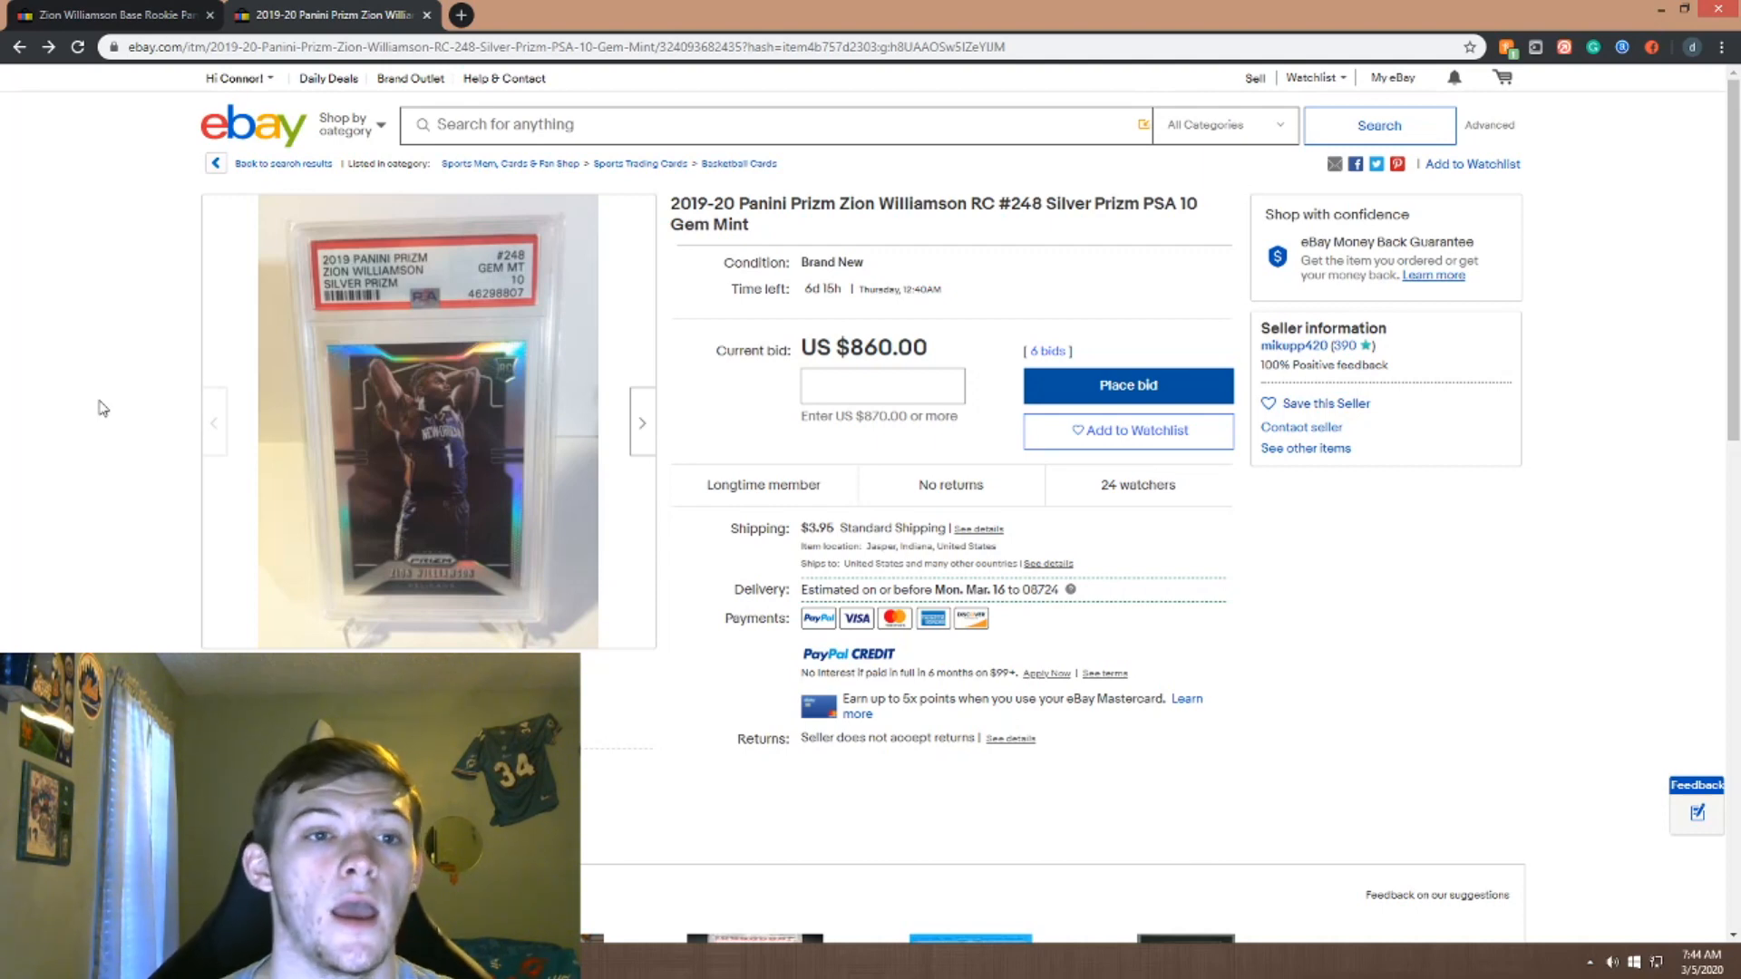
pyautogui.click(100, 14)
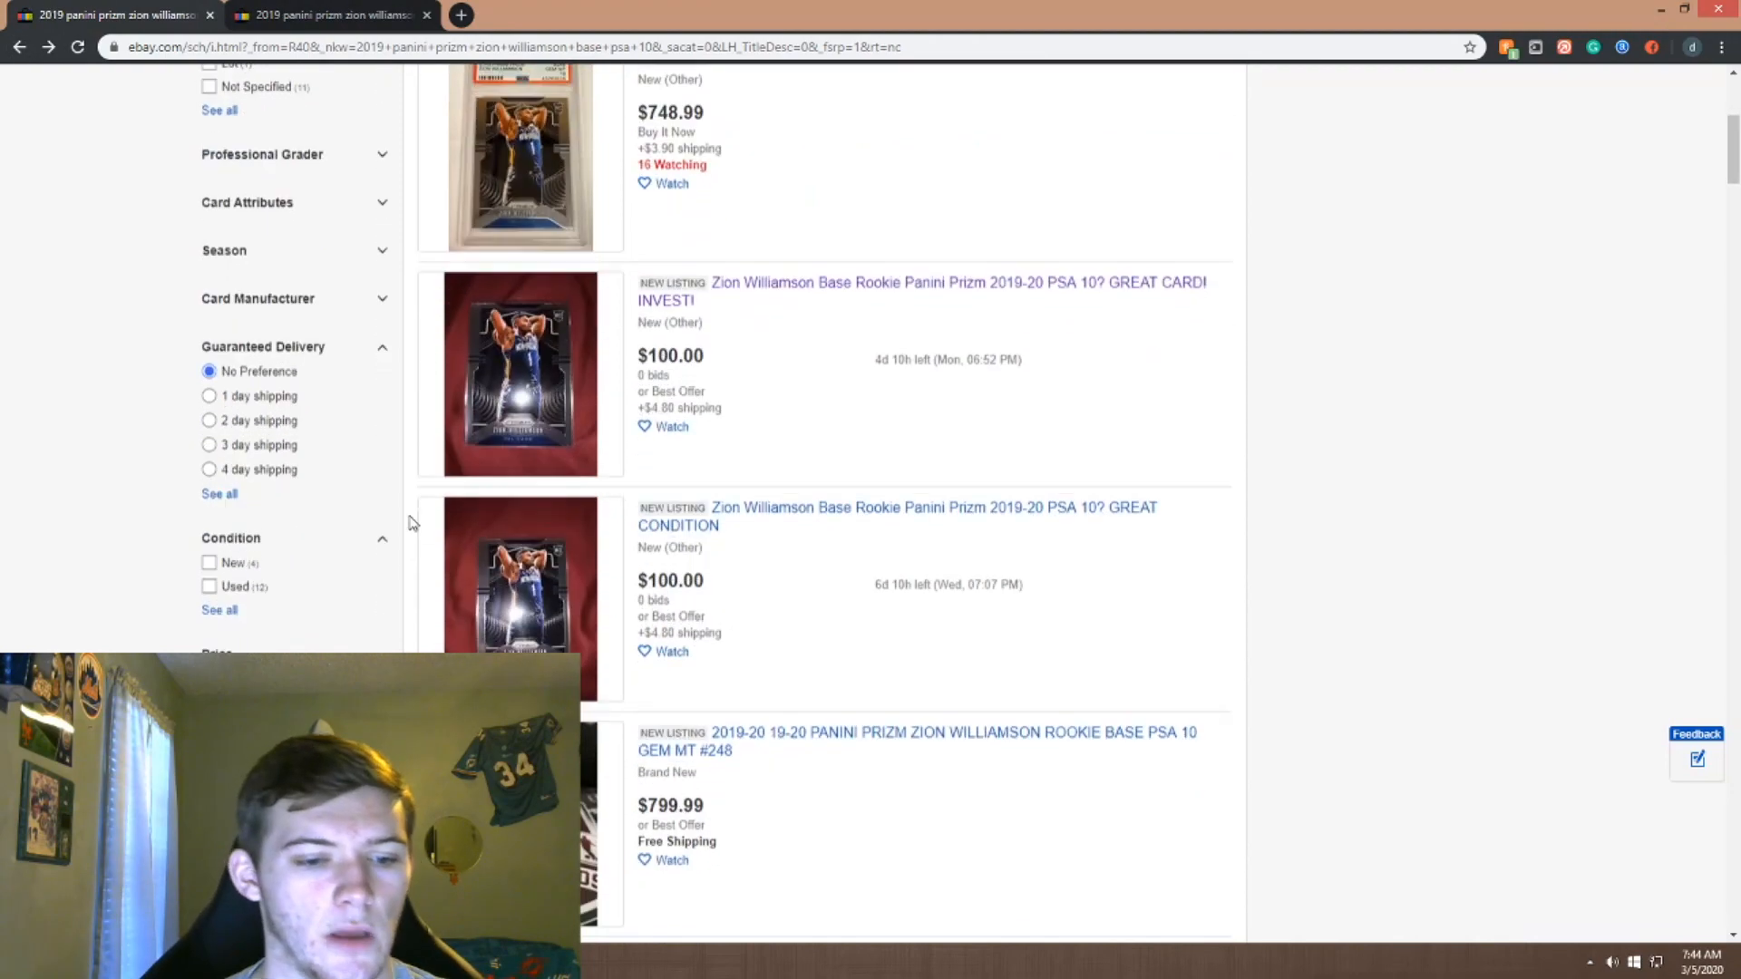
# Scroll the Zion Williamson PSA 10 sold results ($679–$800) and start a new tab
pyautogui.scroll(-3)
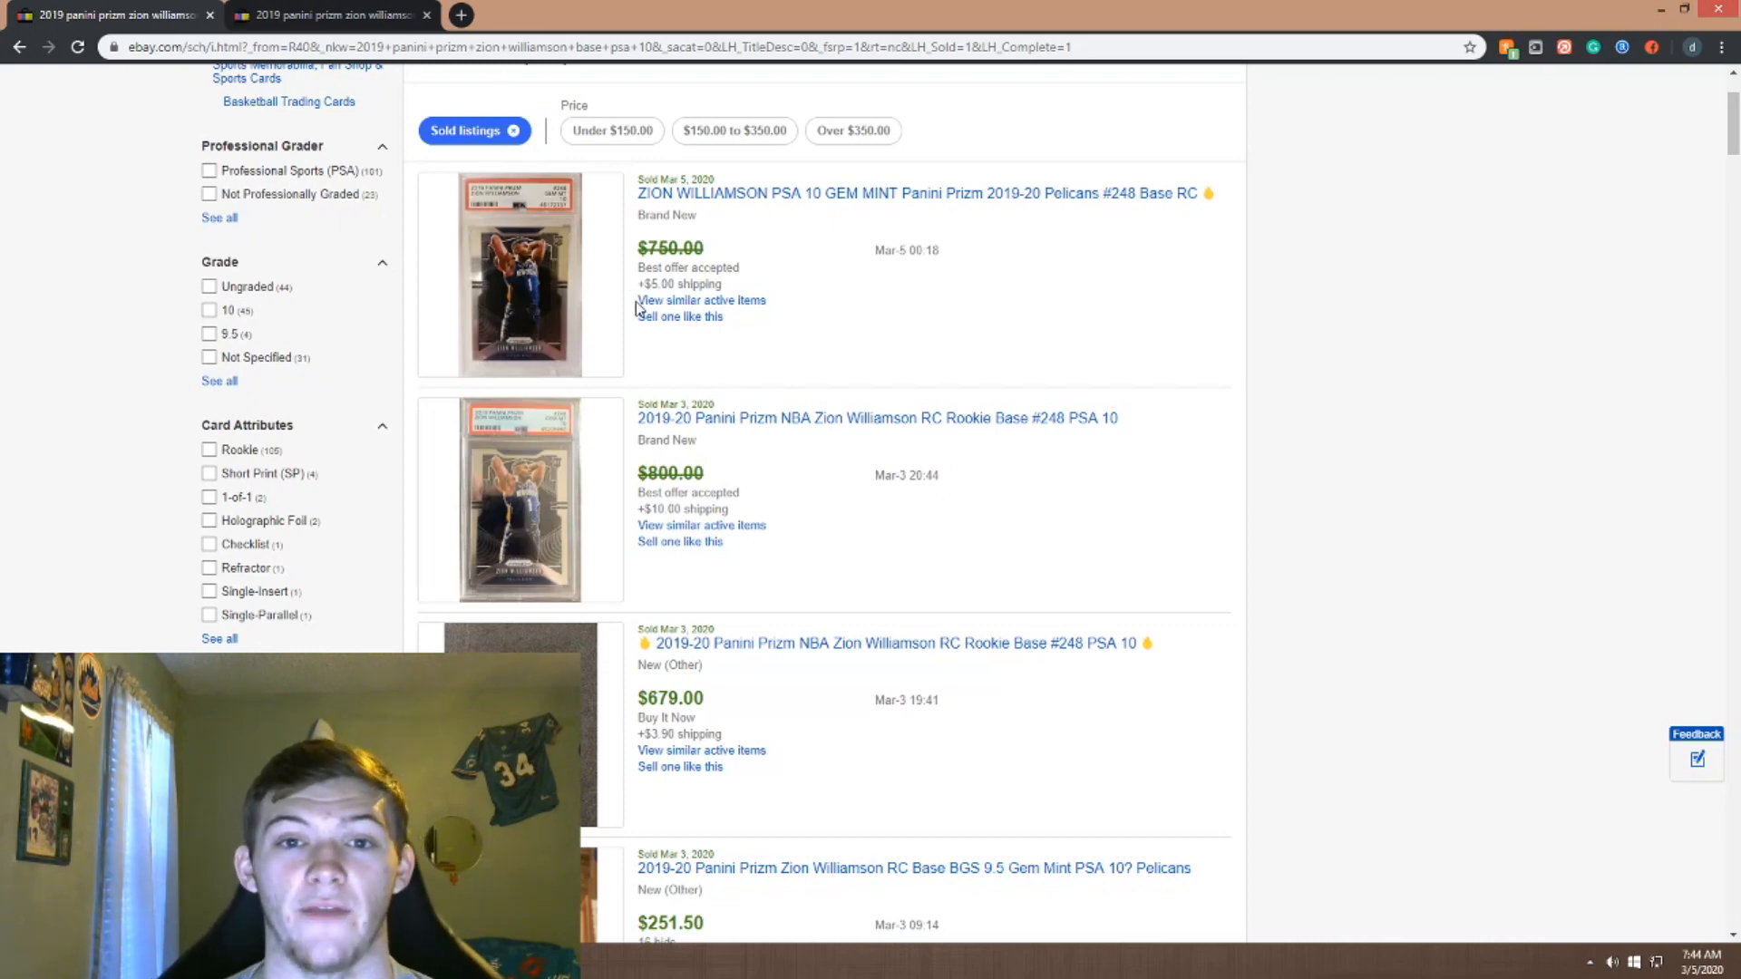
pyautogui.click(458, 14)
pyautogui.write('flippers')
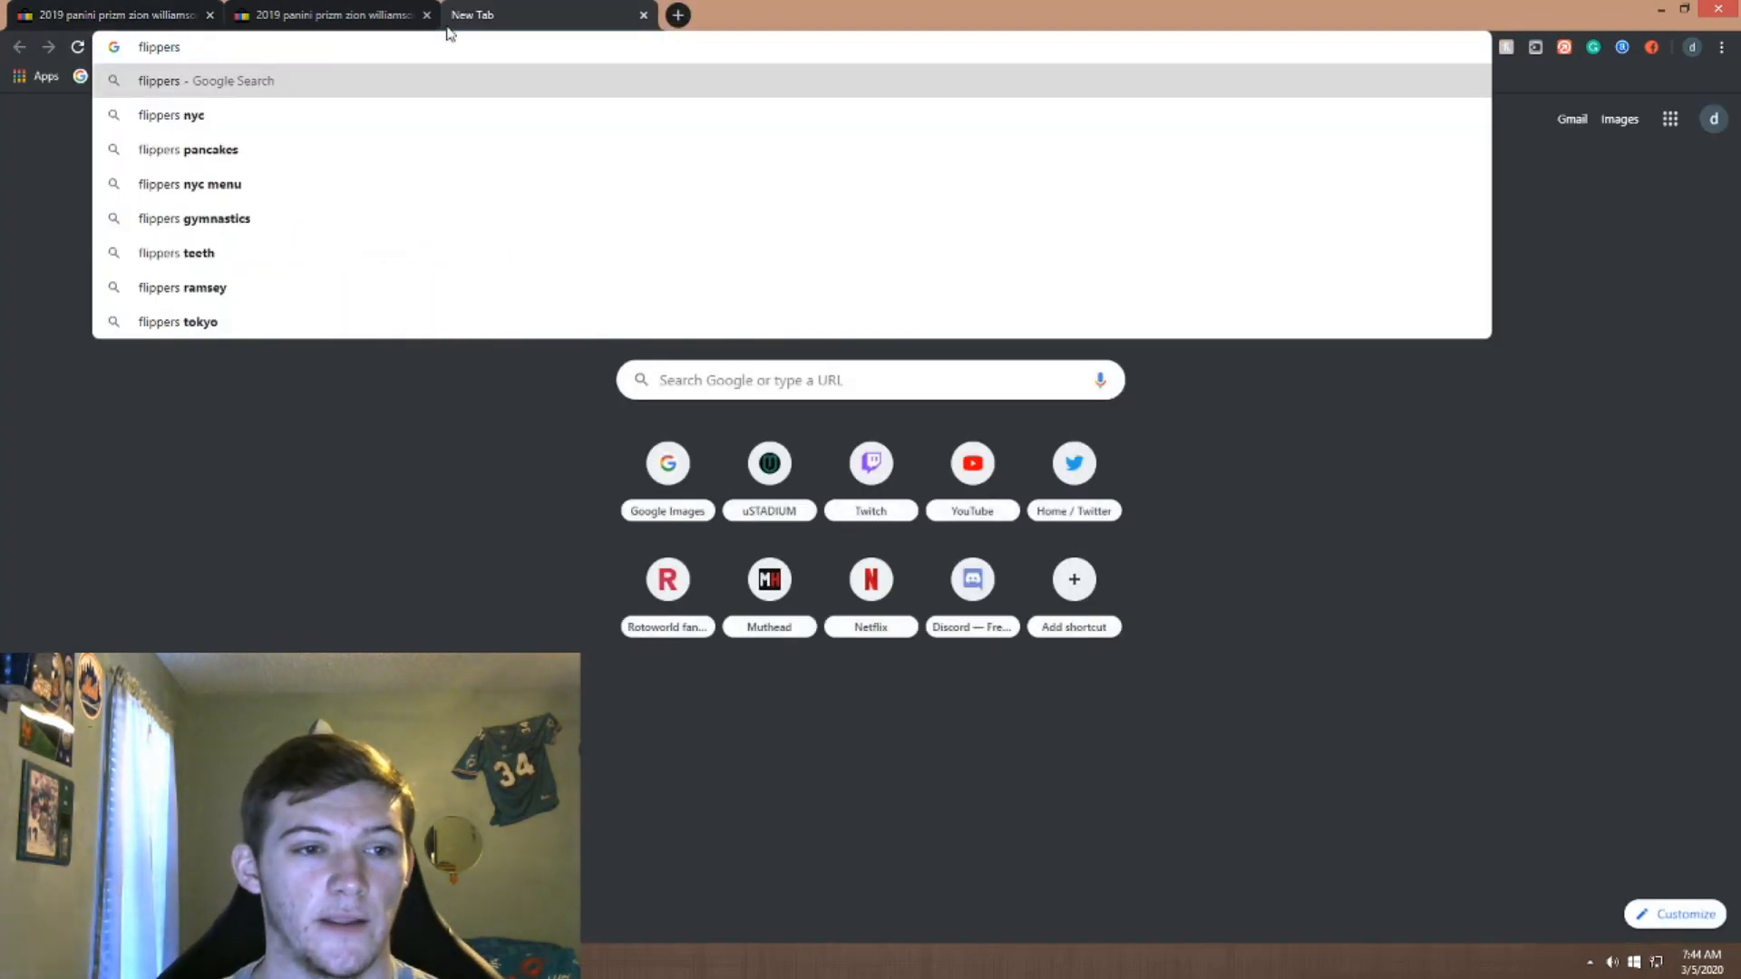
# Go to FlipperTools and launch its eBay Best Offer Actual Selling Price tool
pyautogui.press('Backspace')
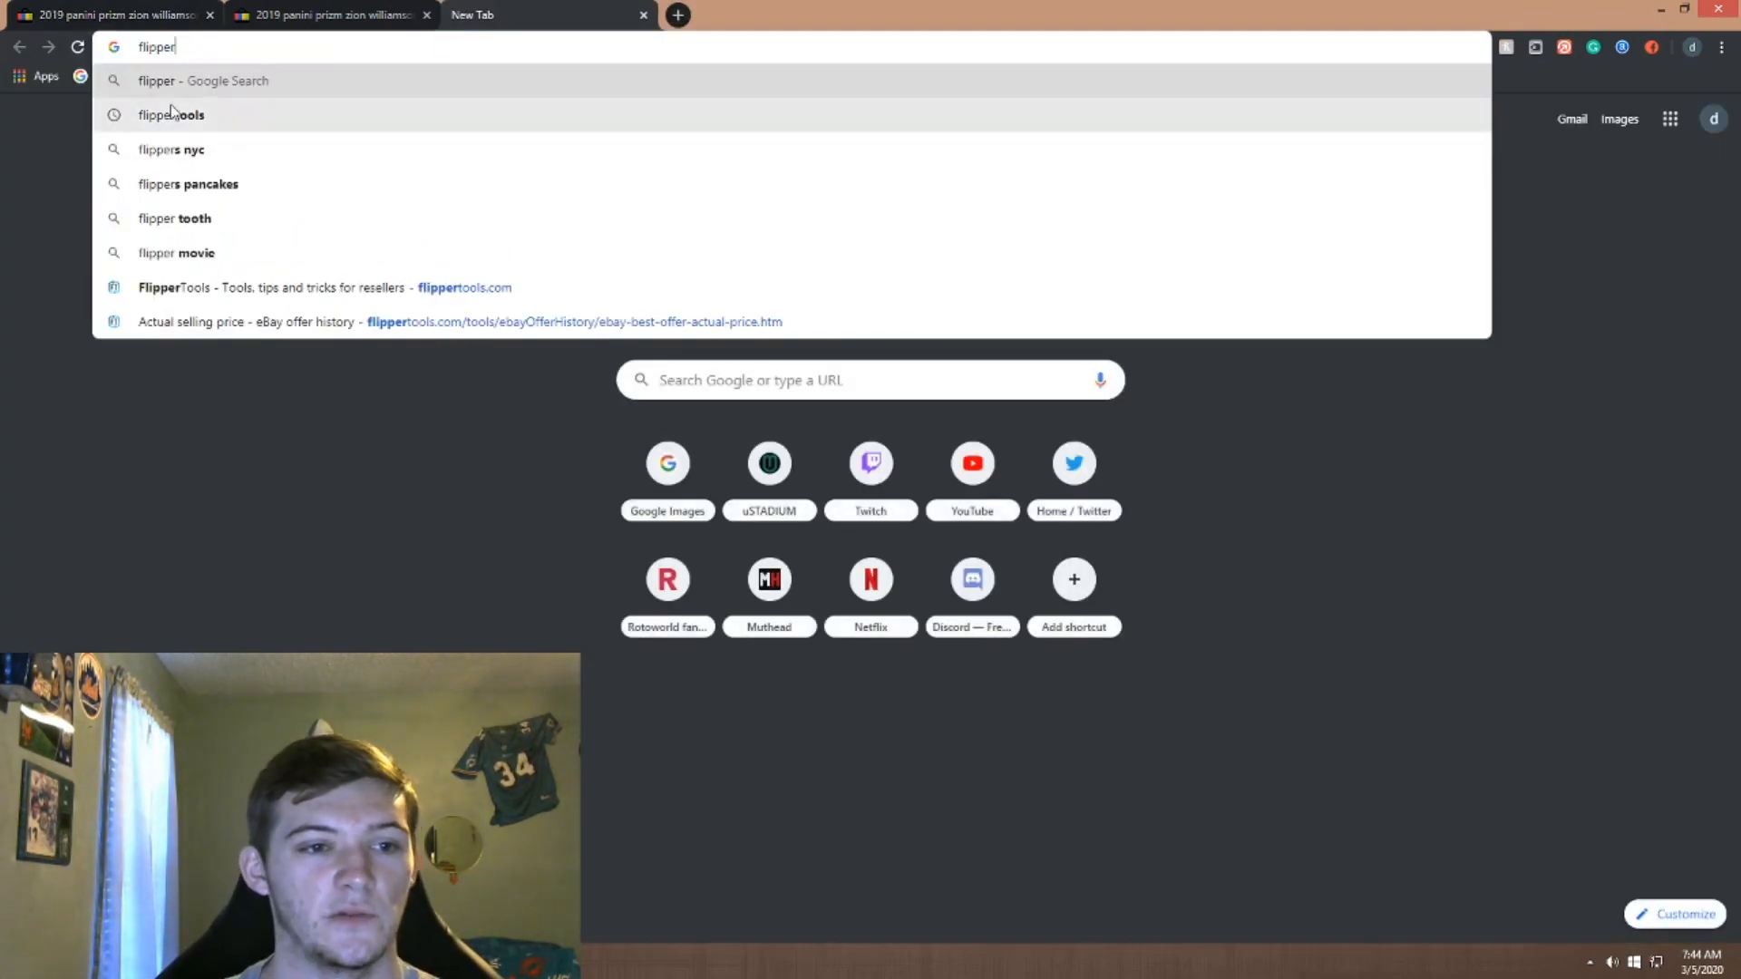
pyautogui.click(171, 114)
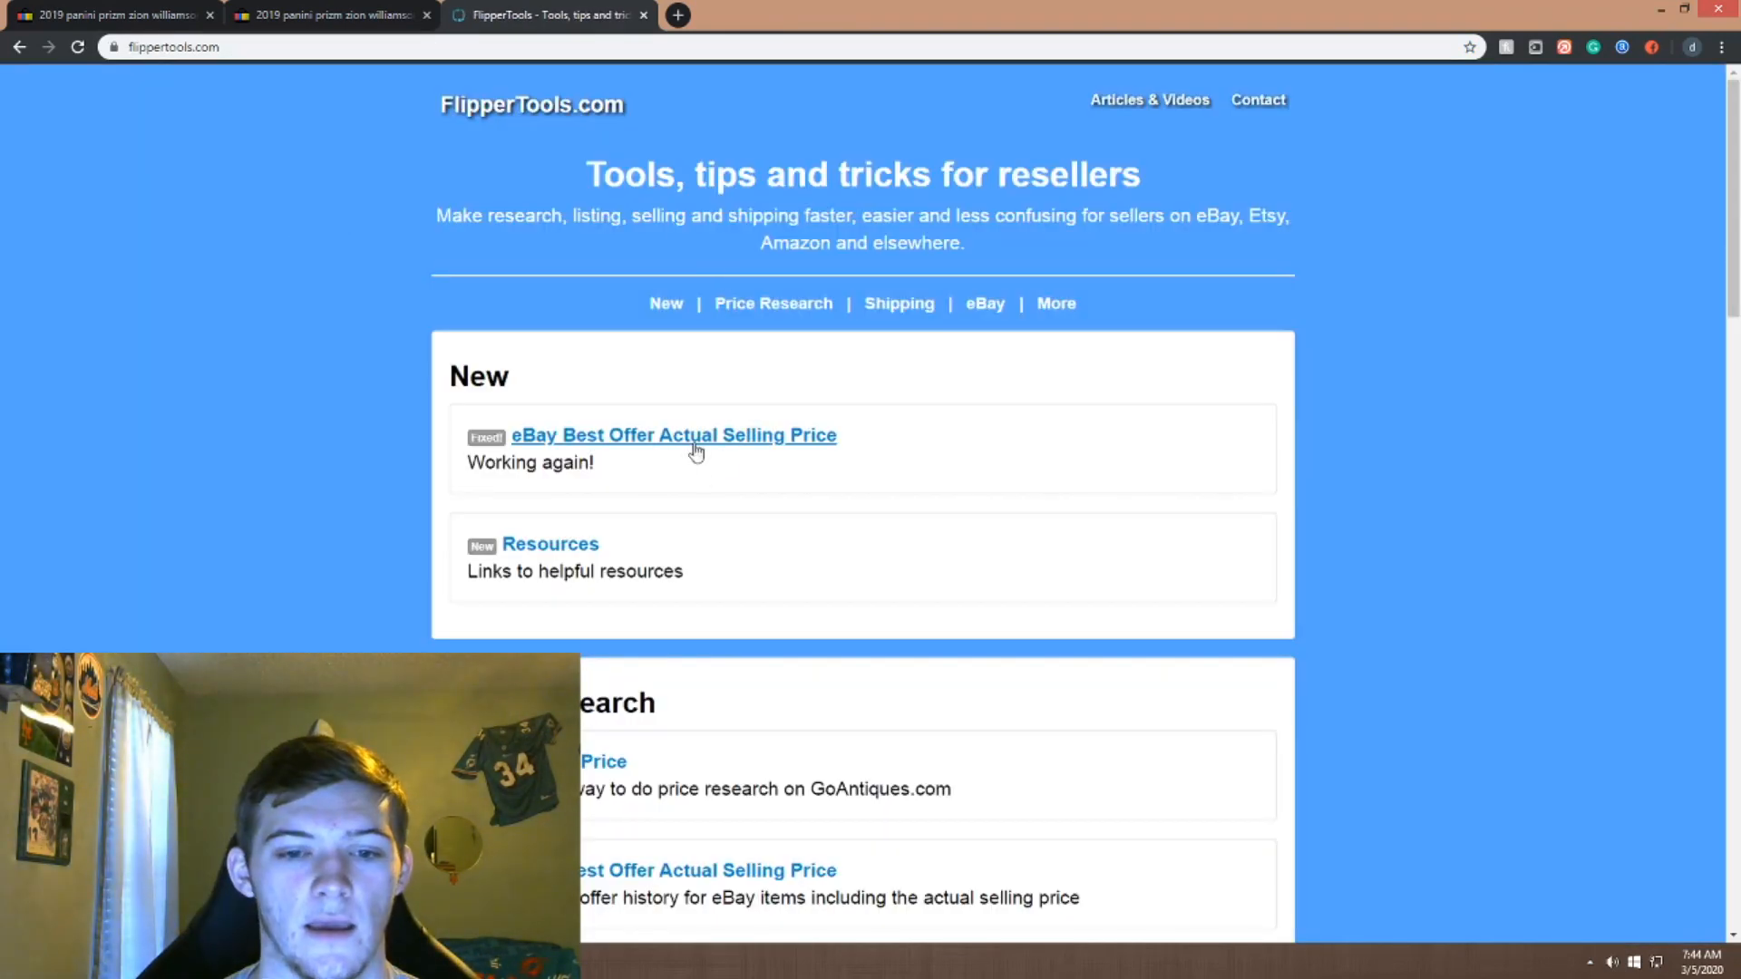
pyautogui.click(695, 435)
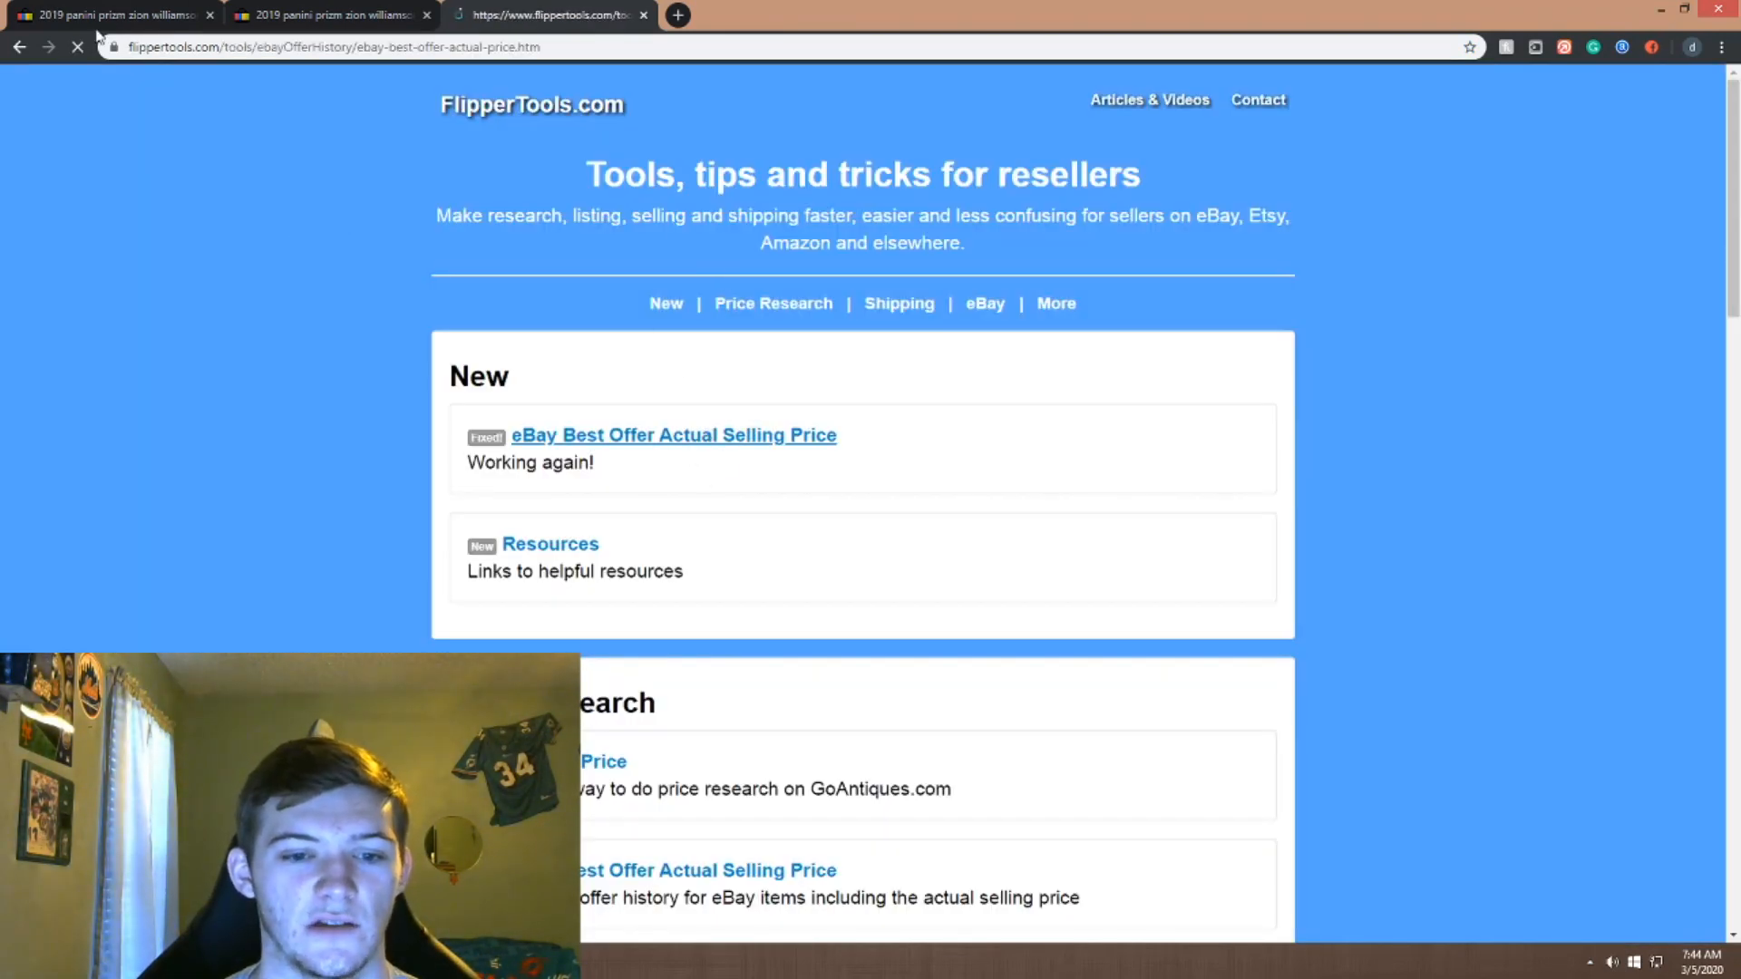
# Compare base PSA 10 sold listings with silver Prizm sold results ranging $199.99 to $4,050
pyautogui.click(673, 435)
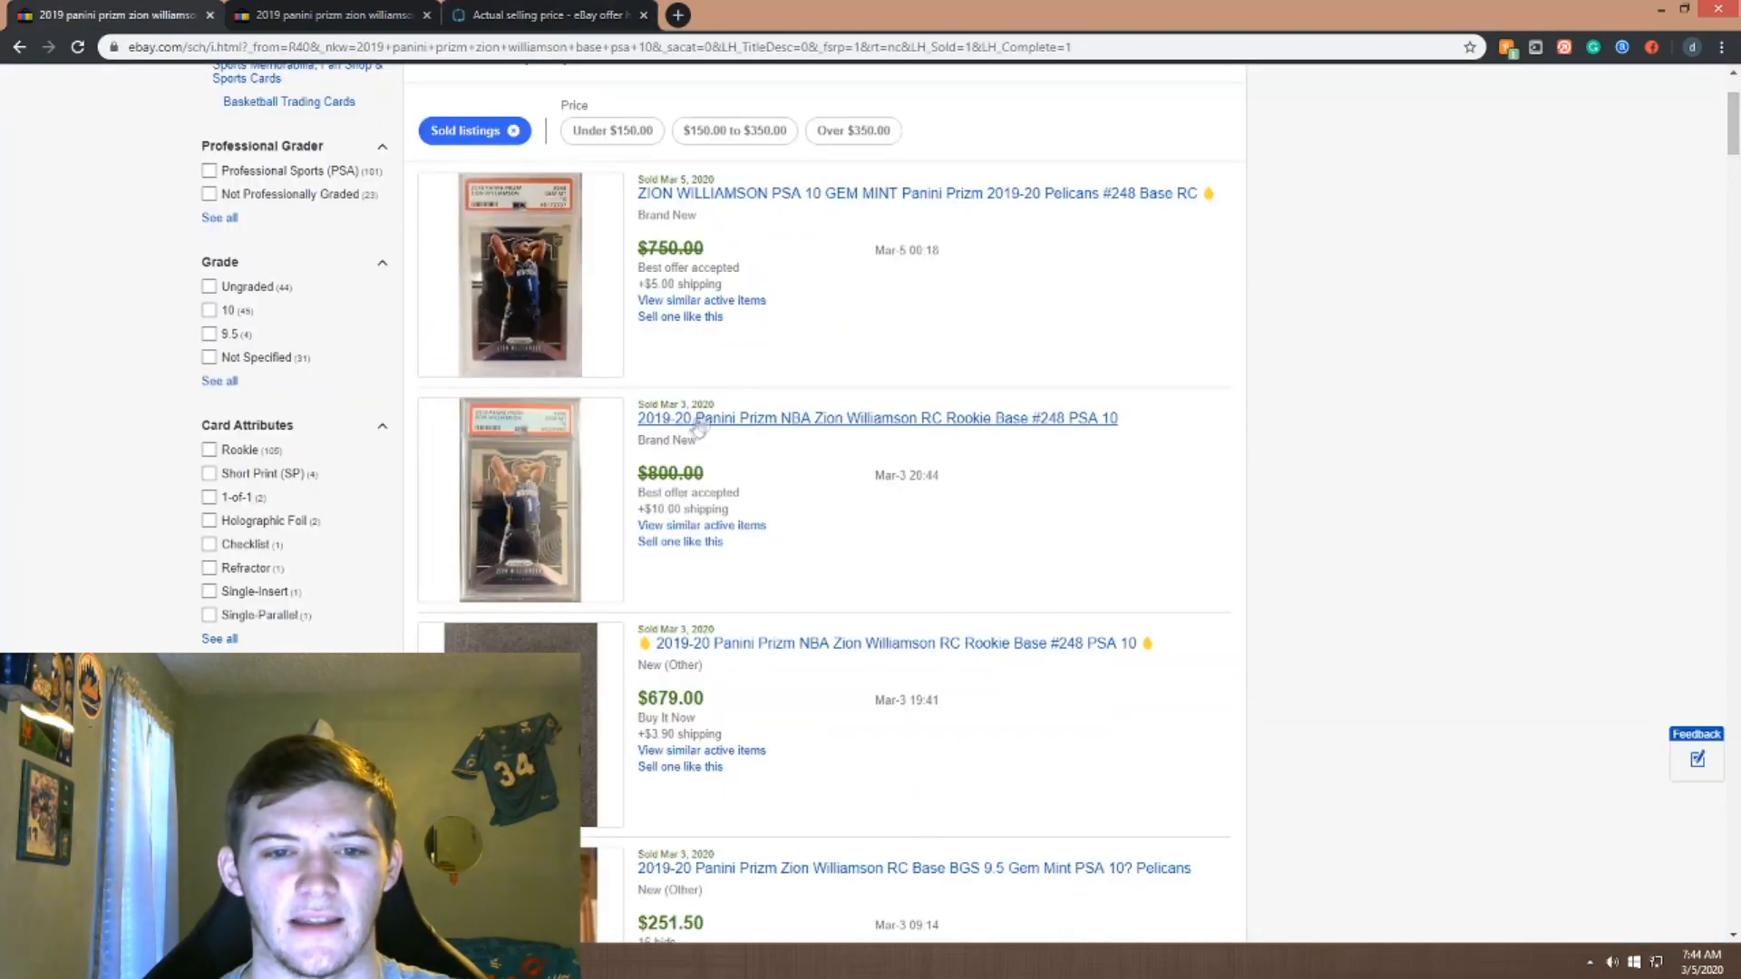
pyautogui.scroll(-3)
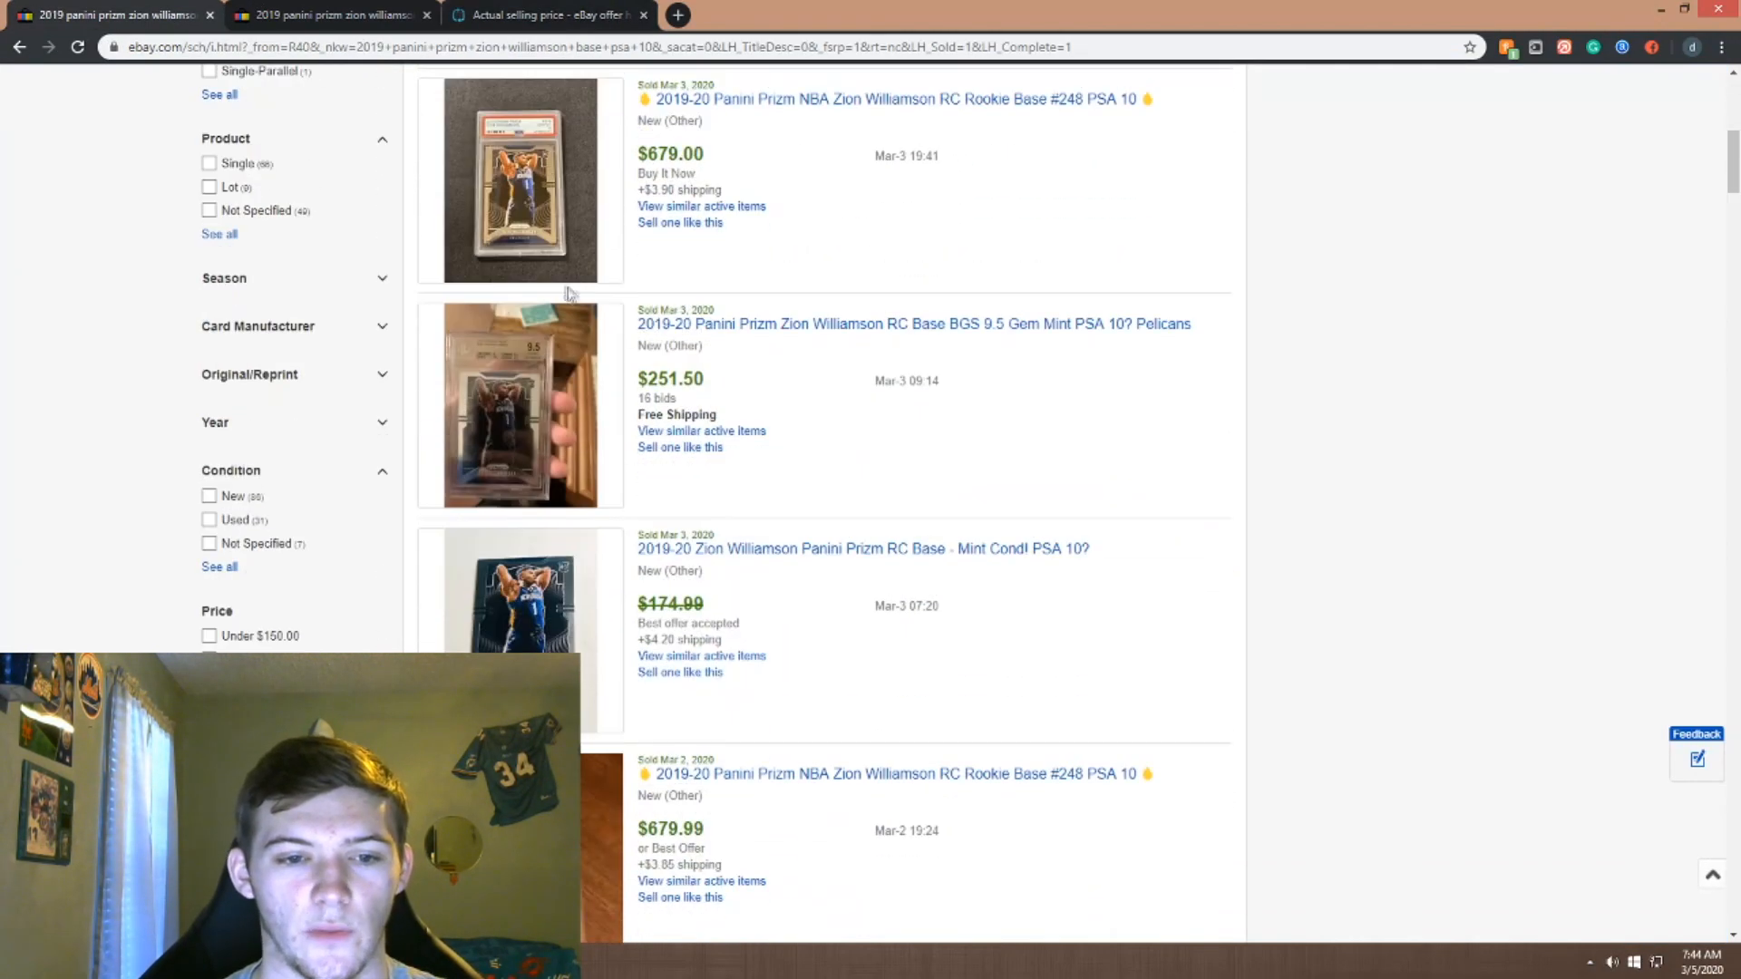
pyautogui.click(327, 15)
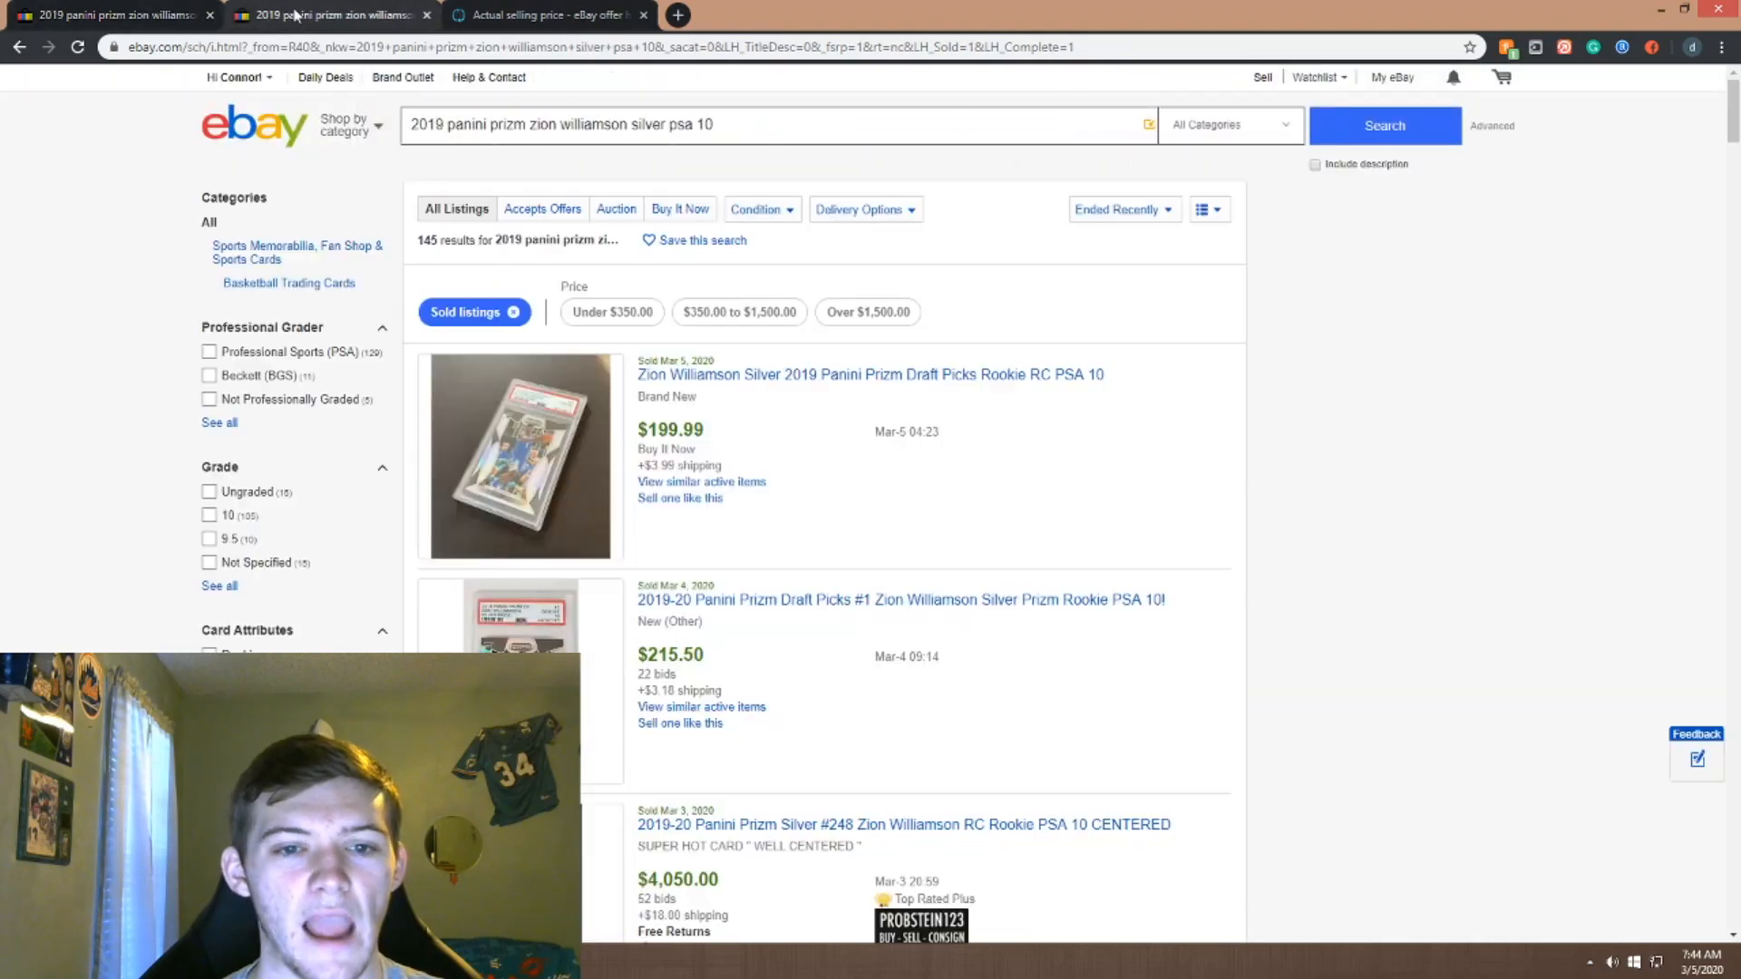
pyautogui.scroll(-3)
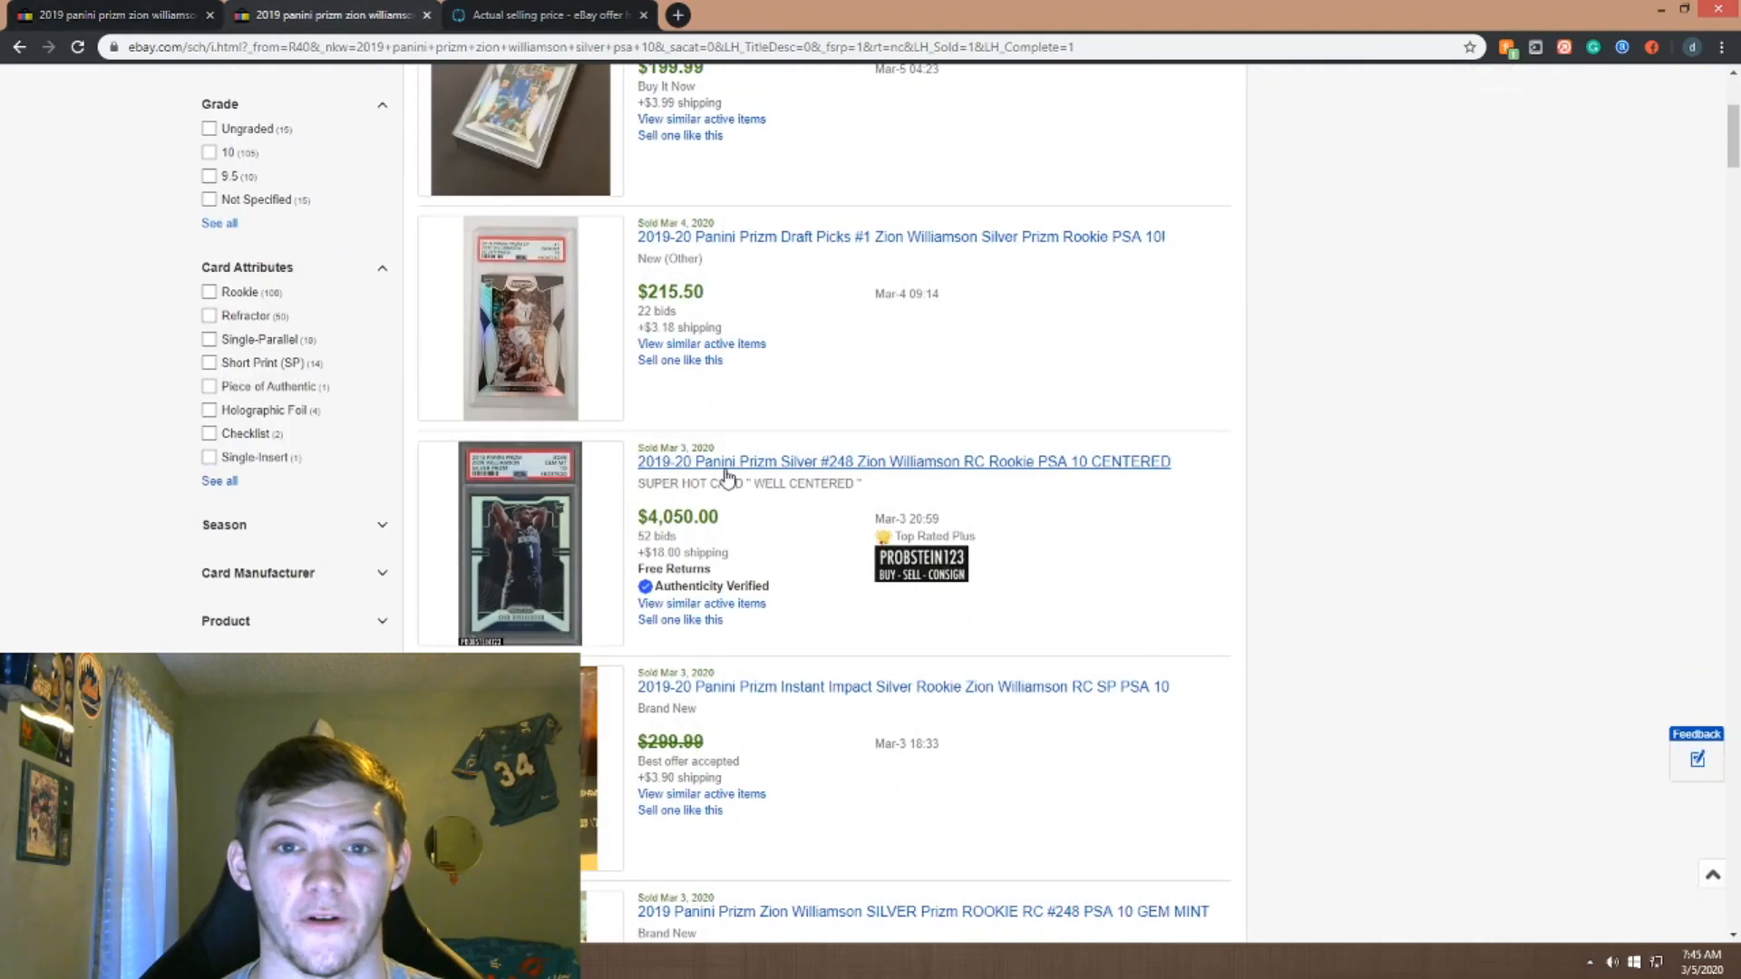